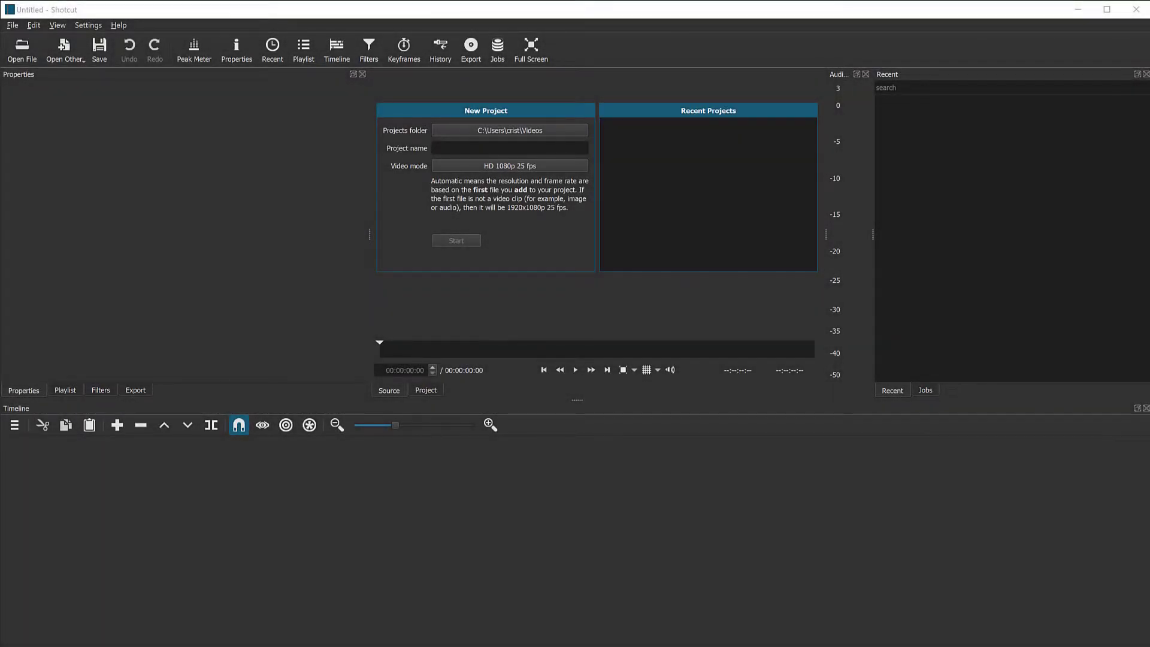
mouse_move(685, 568)
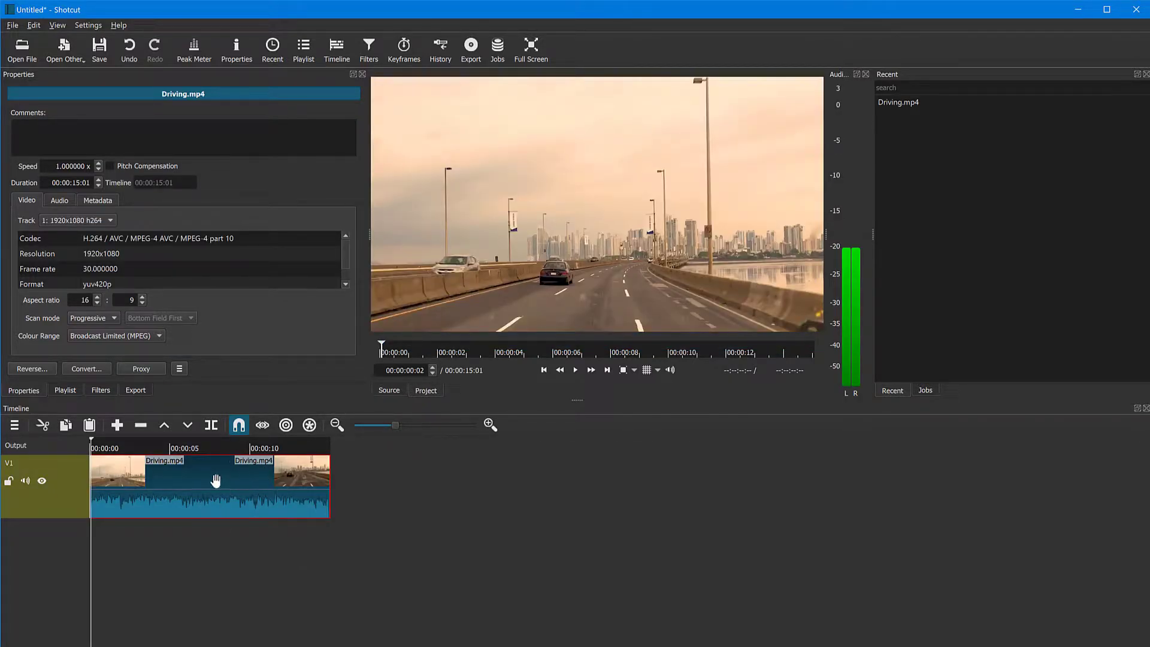
left_click(575, 371)
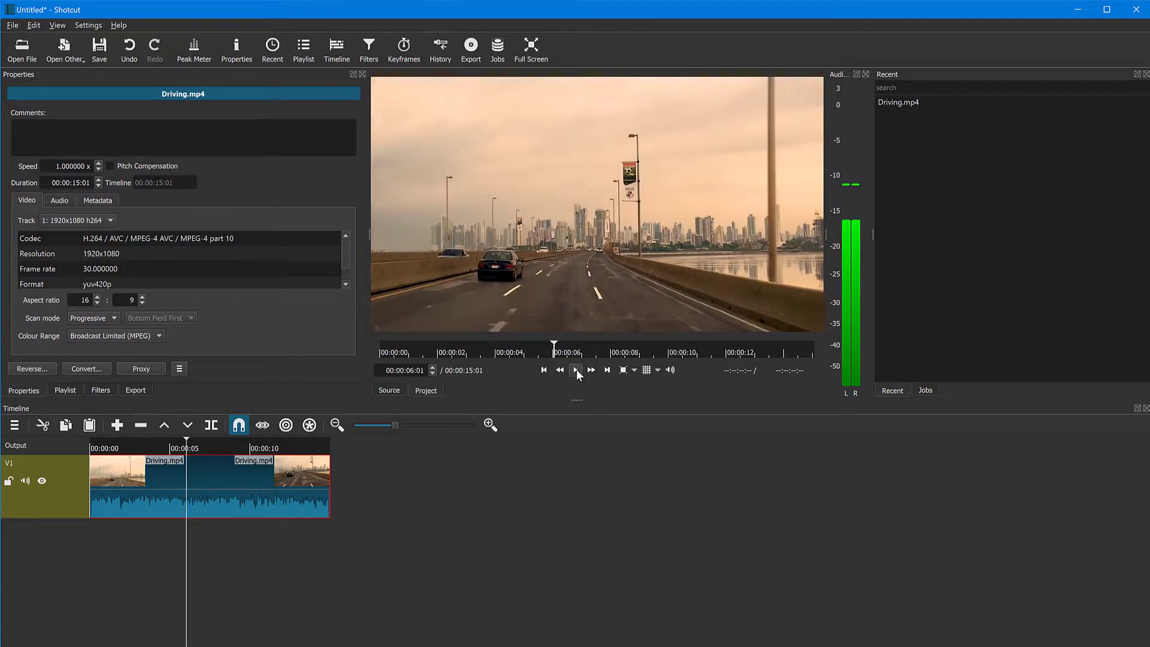
left_click(576, 370)
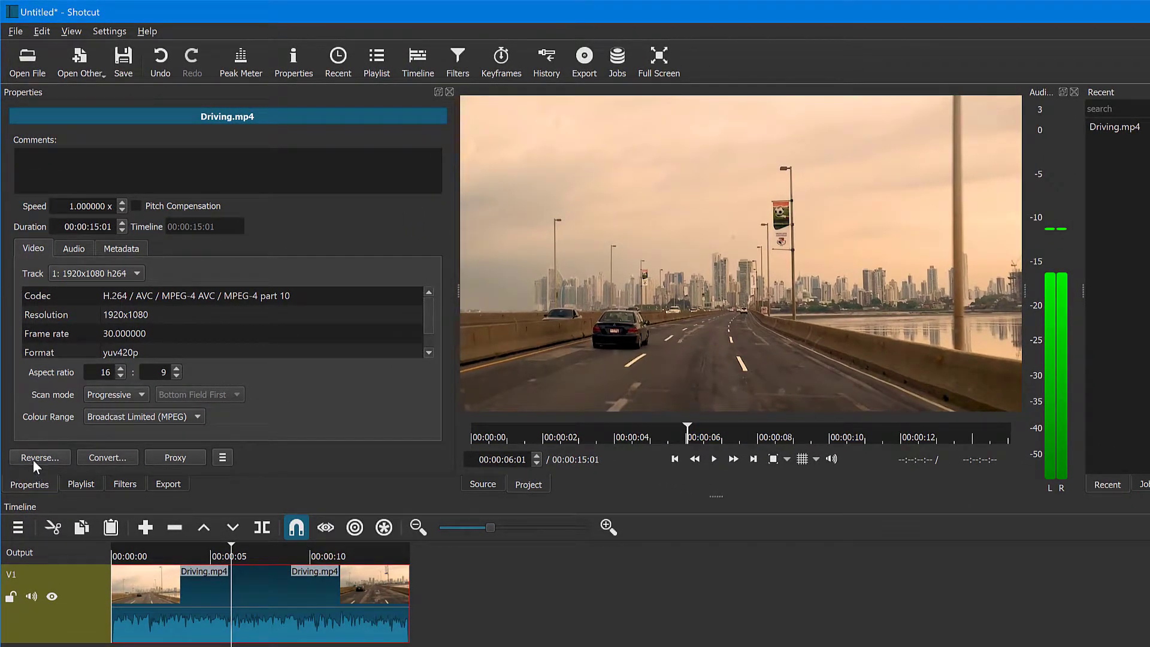
left_click(39, 456)
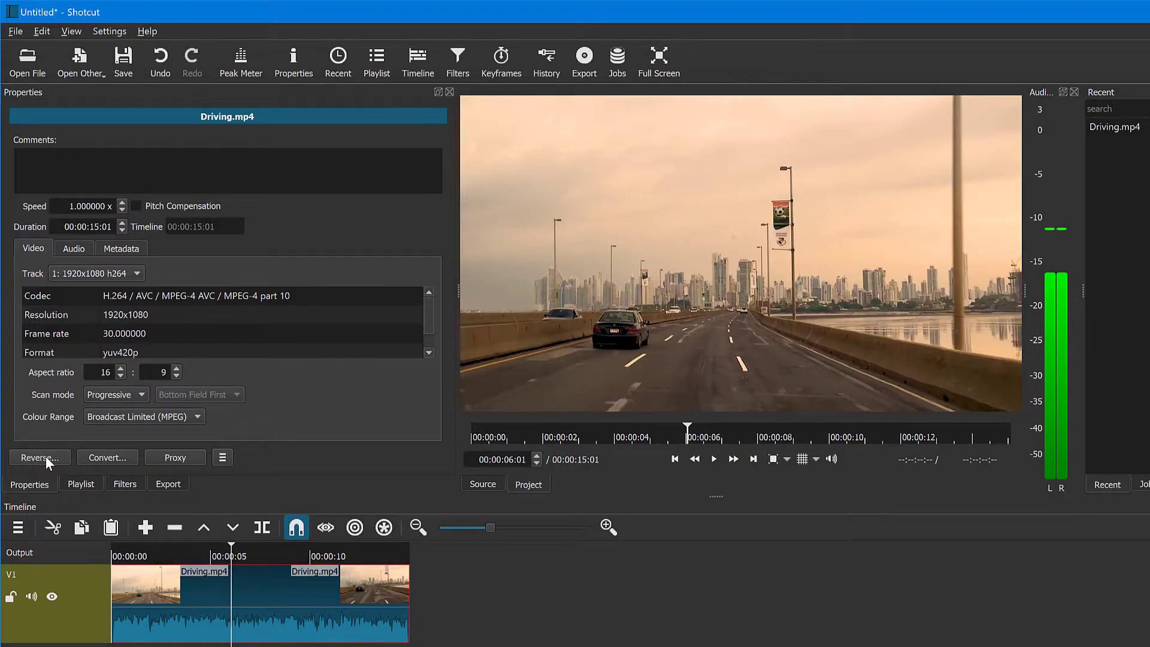
mouse_move(222, 457)
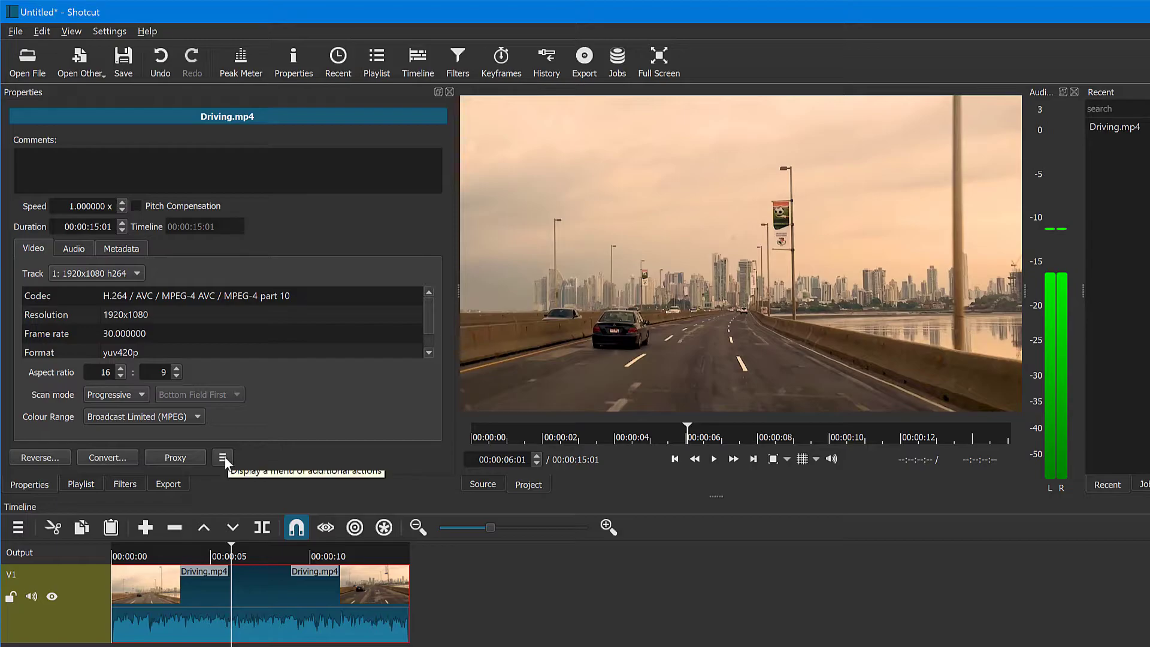
left_click(221, 457)
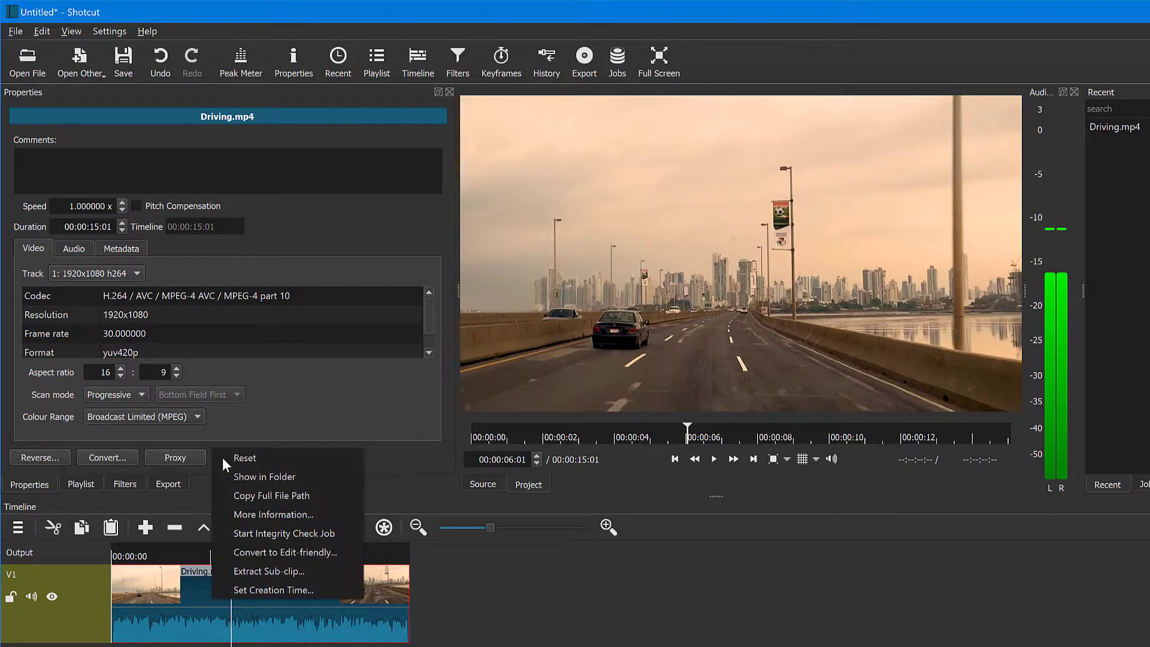
mouse_move(264, 477)
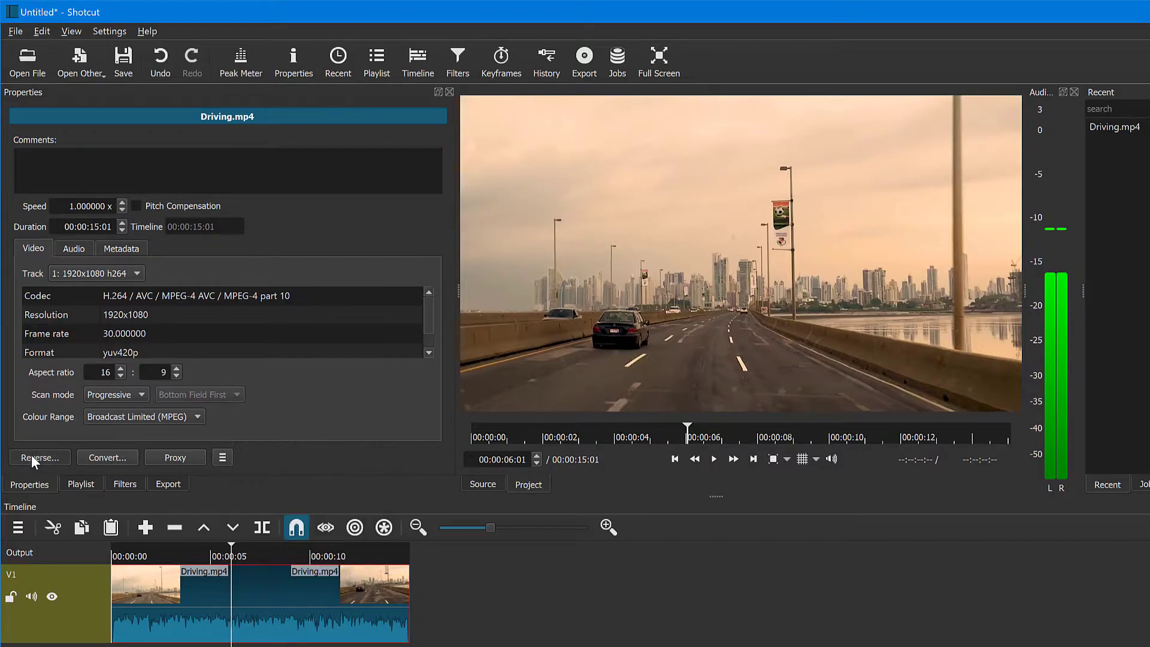
- Reverse the Driving clip from its Properties, keeping the default conversion quality
left_click(39, 457)
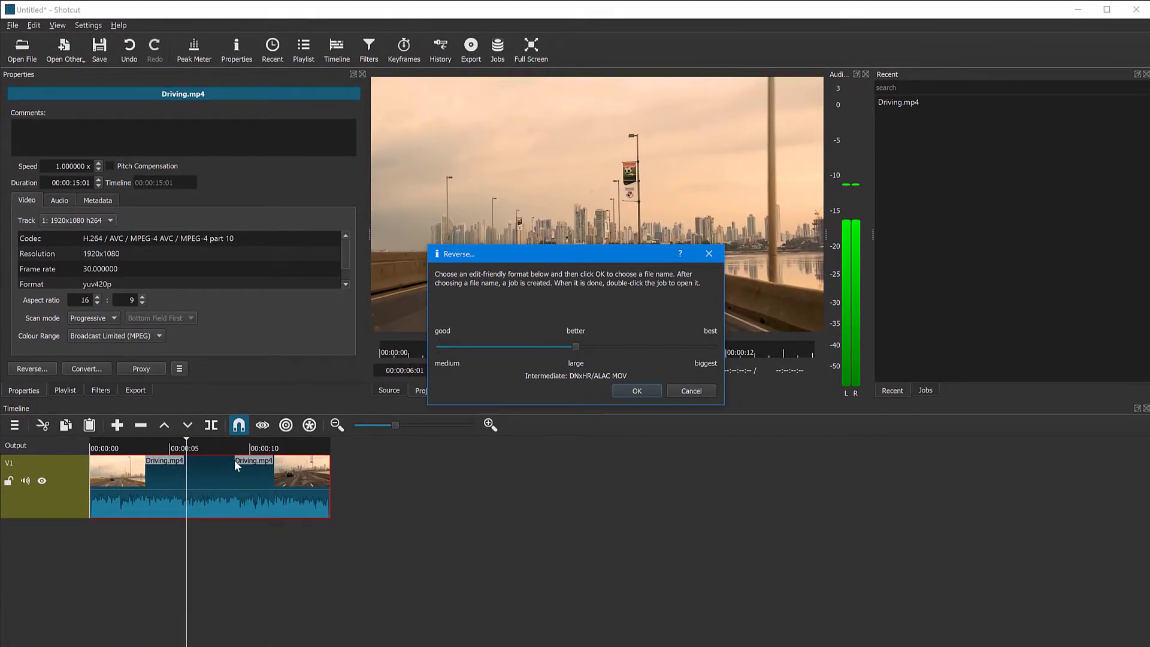
mouse_move(586, 314)
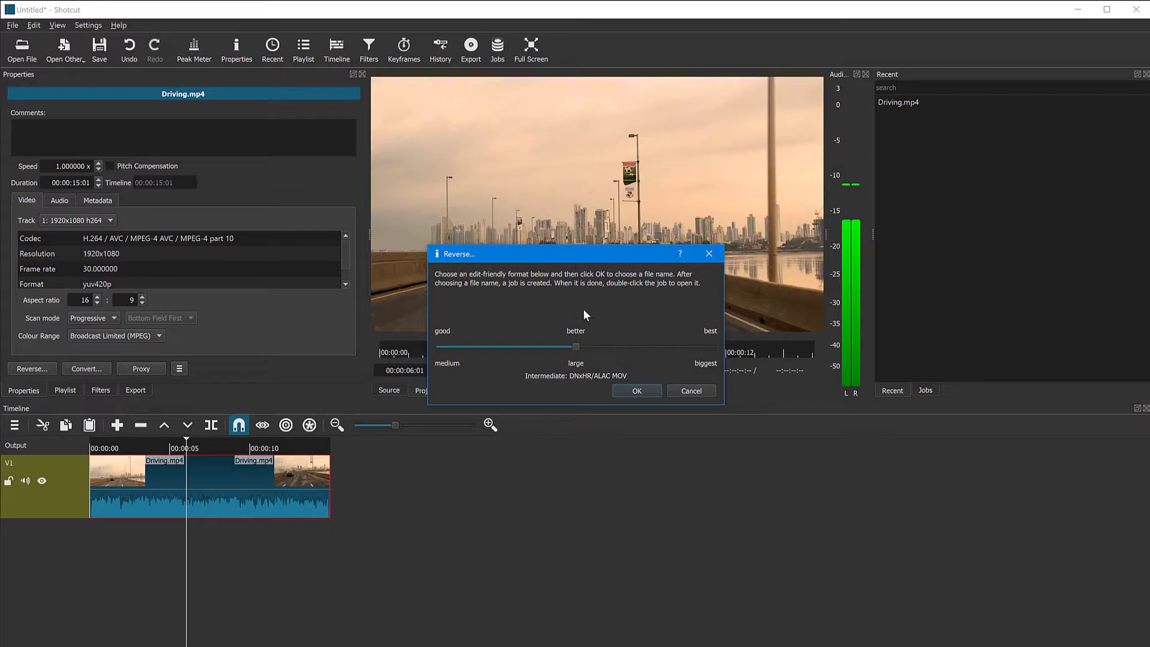
mouse_move(612, 372)
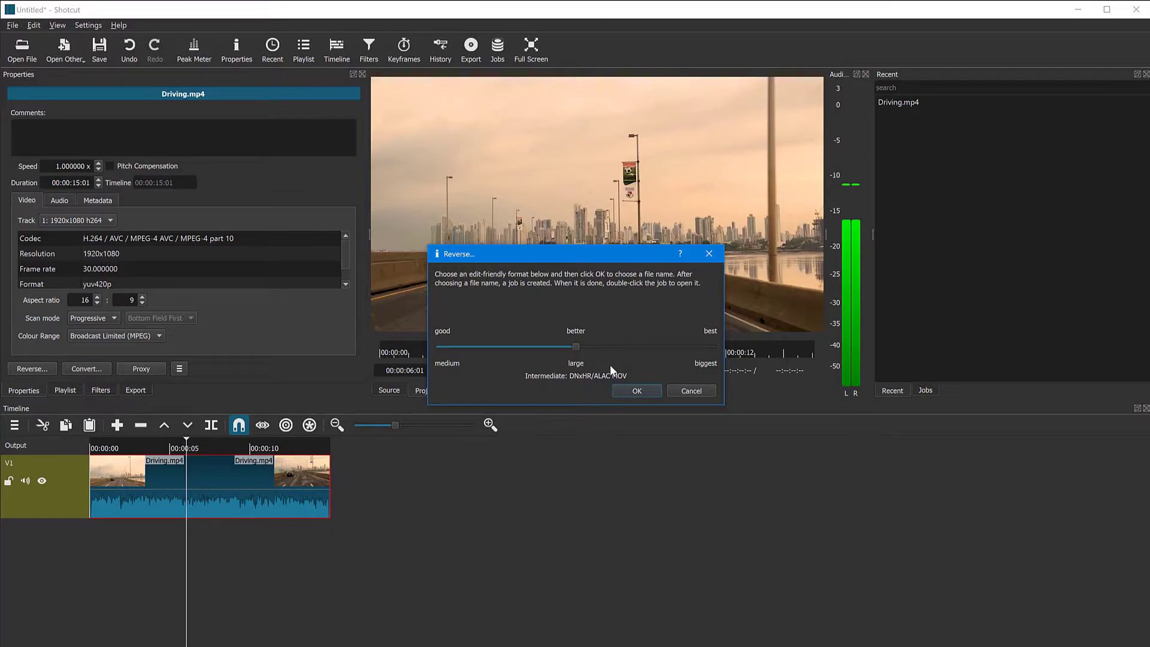
mouse_move(518, 295)
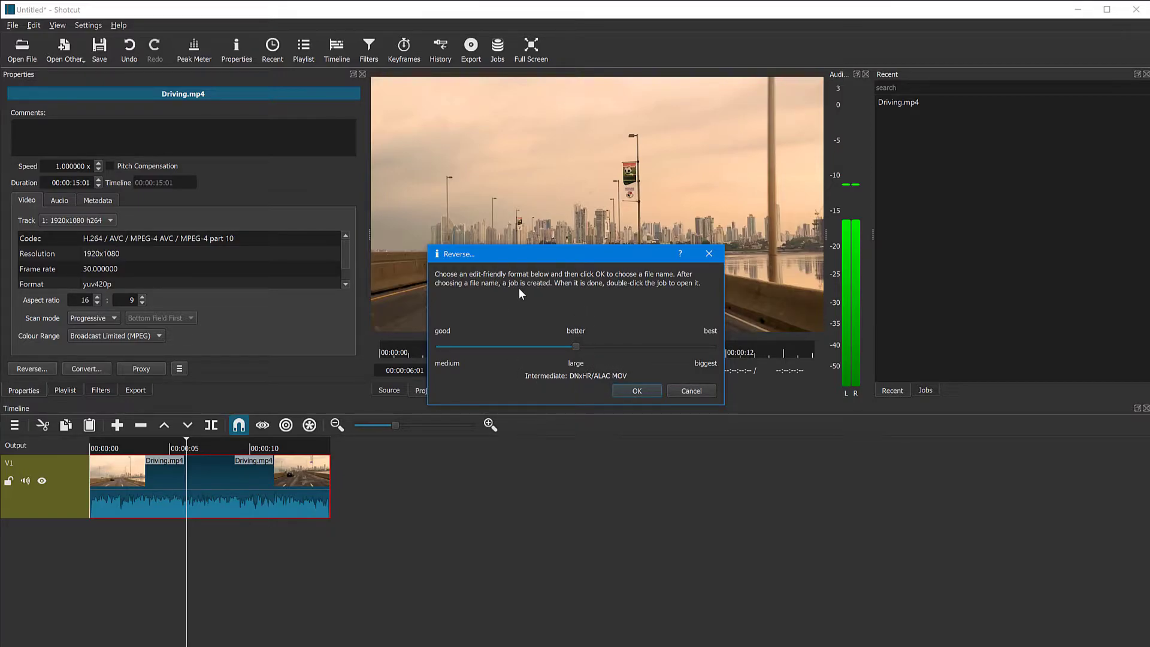
mouse_move(598, 351)
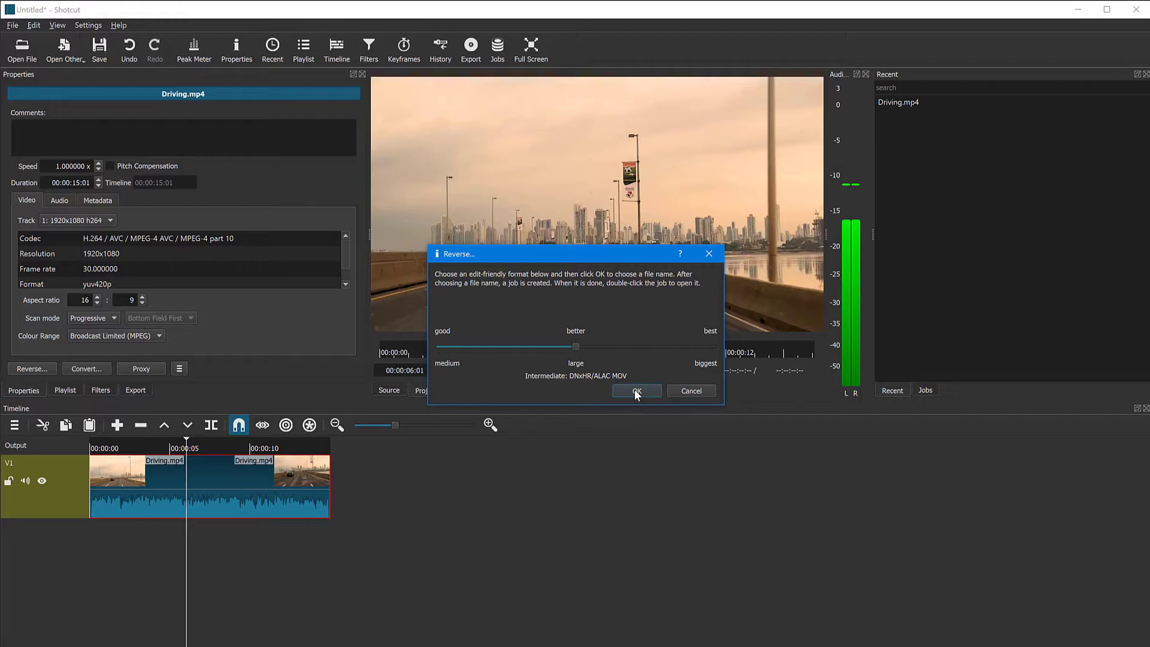
left_click(635, 391)
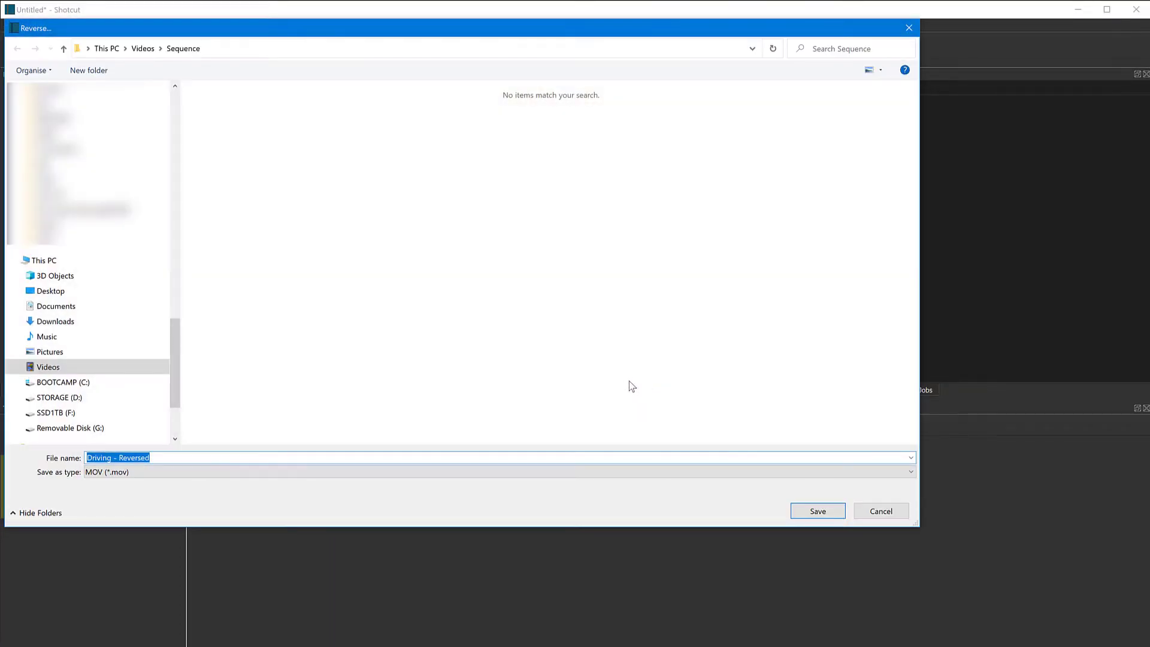
mouse_move(277, 159)
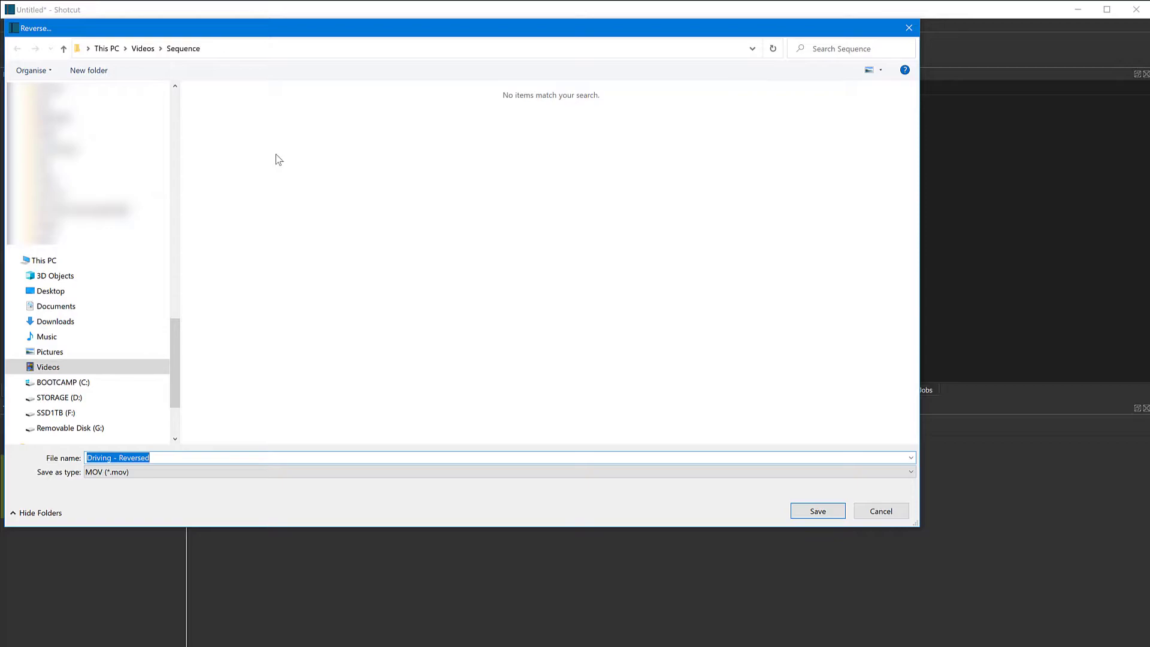
mouse_move(262, 259)
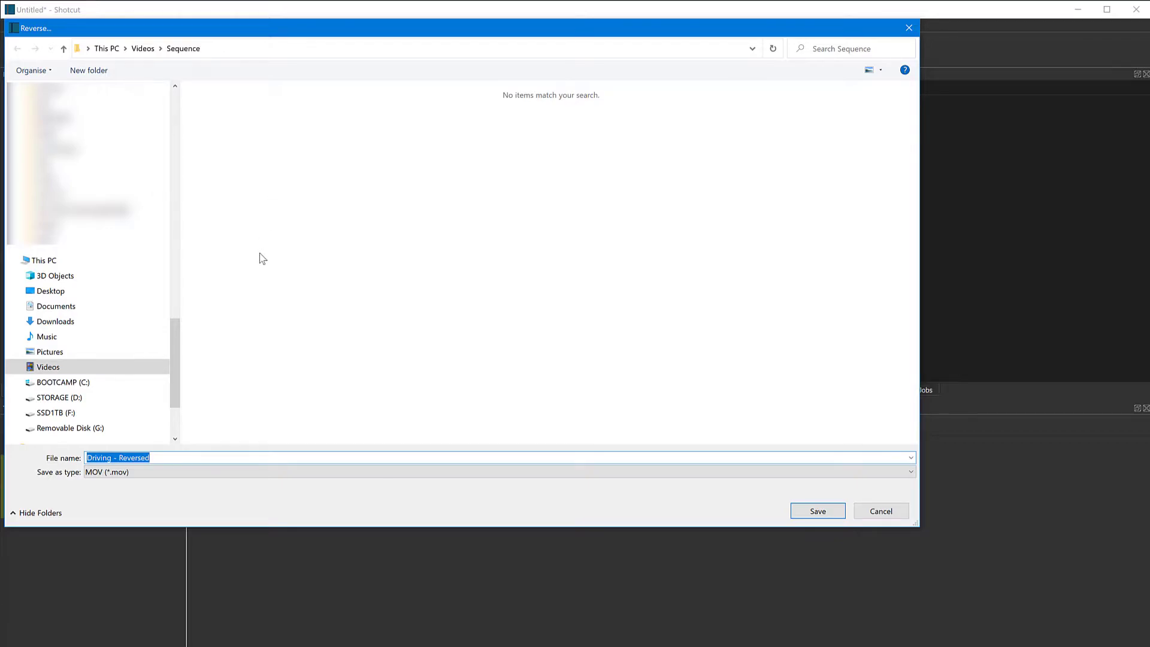
mouse_move(561, 448)
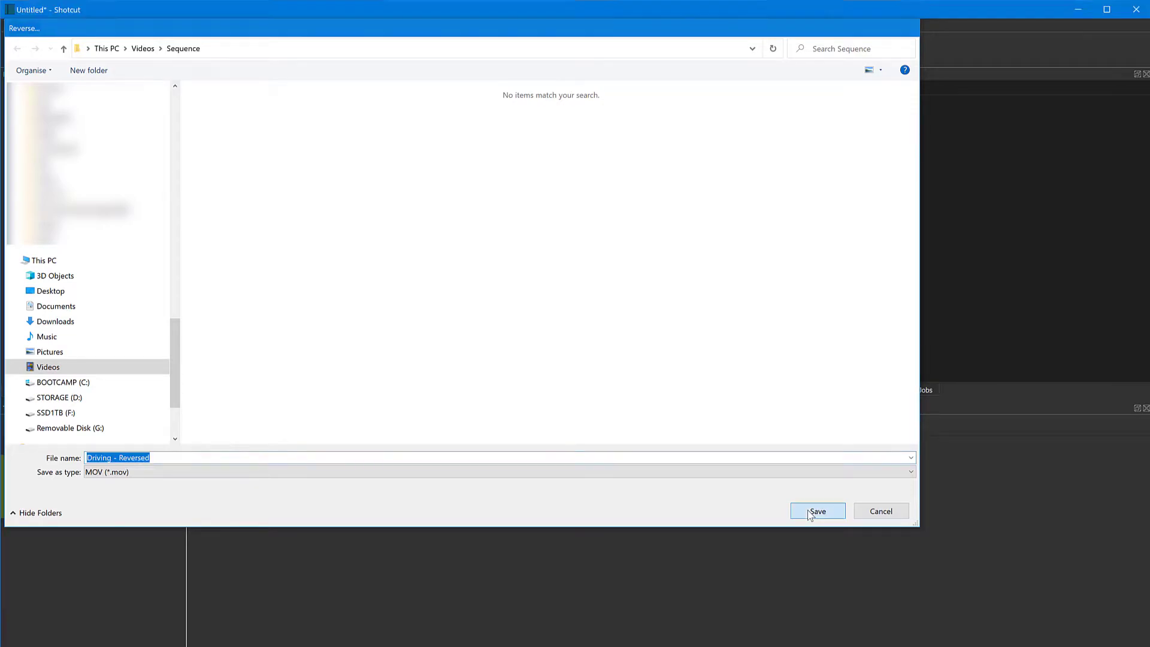
- Save the reversed copy as Driving - Reversed.mov so it replaces the timeline clip
left_click(817, 511)
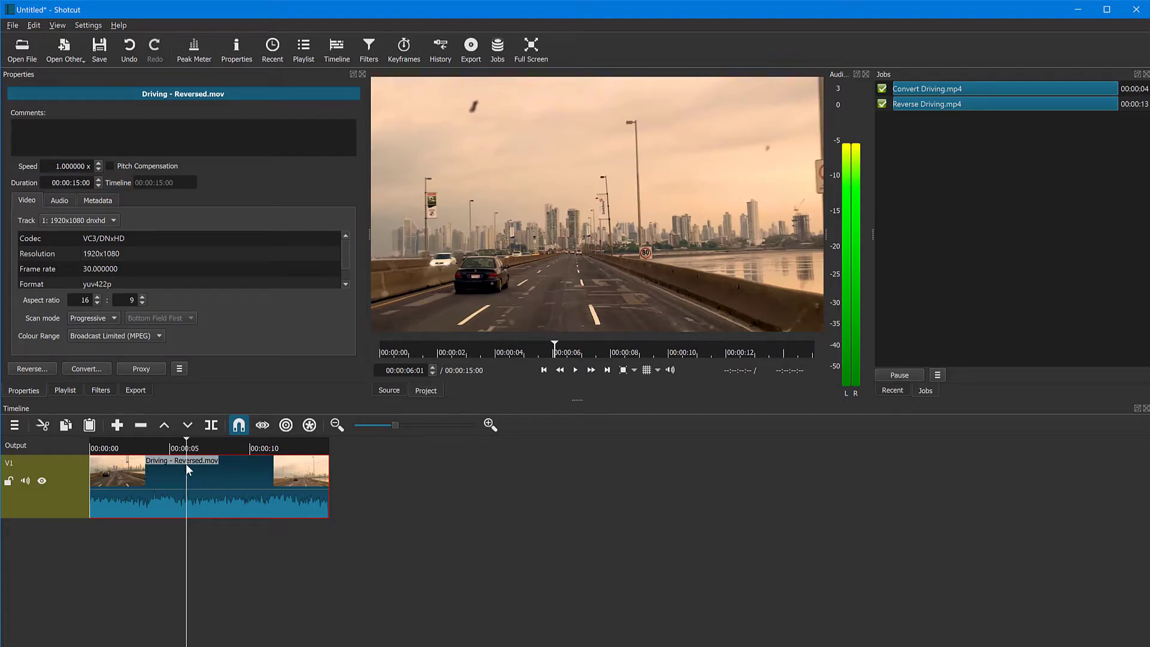
mouse_move(225, 463)
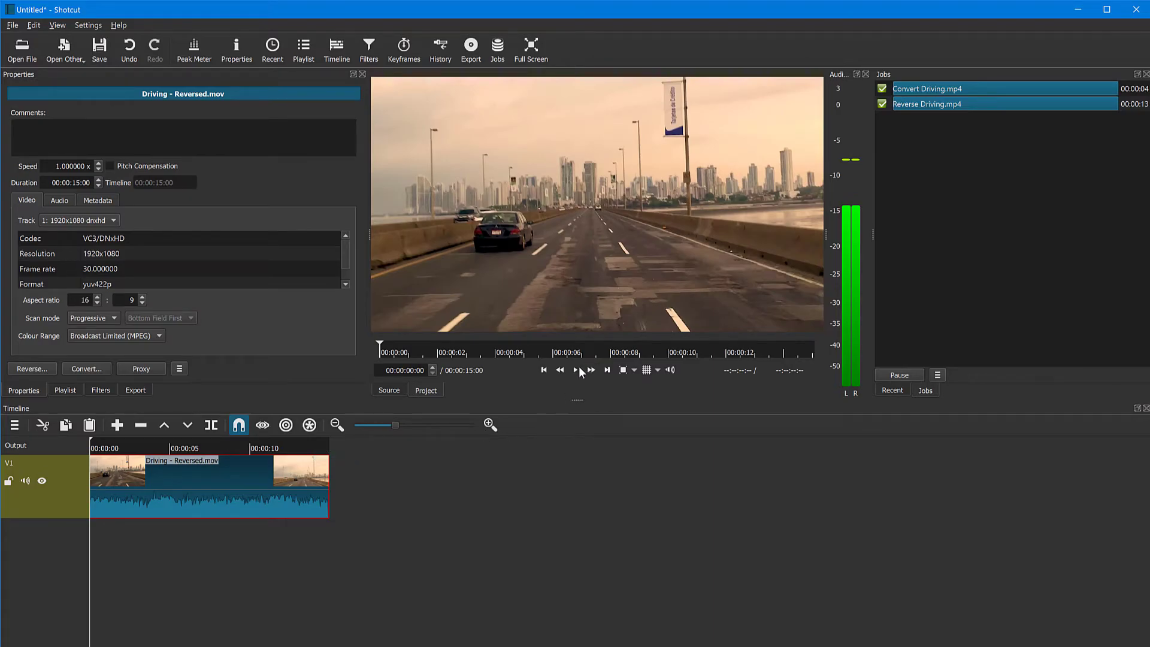
left_click(578, 370)
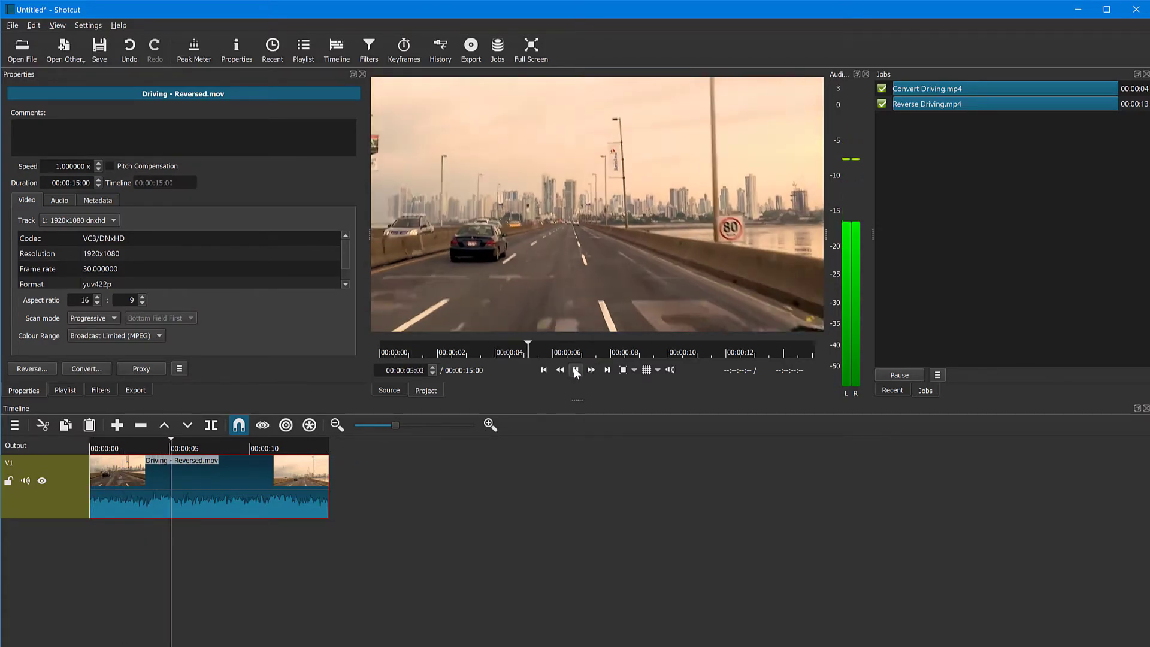
left_click(577, 371)
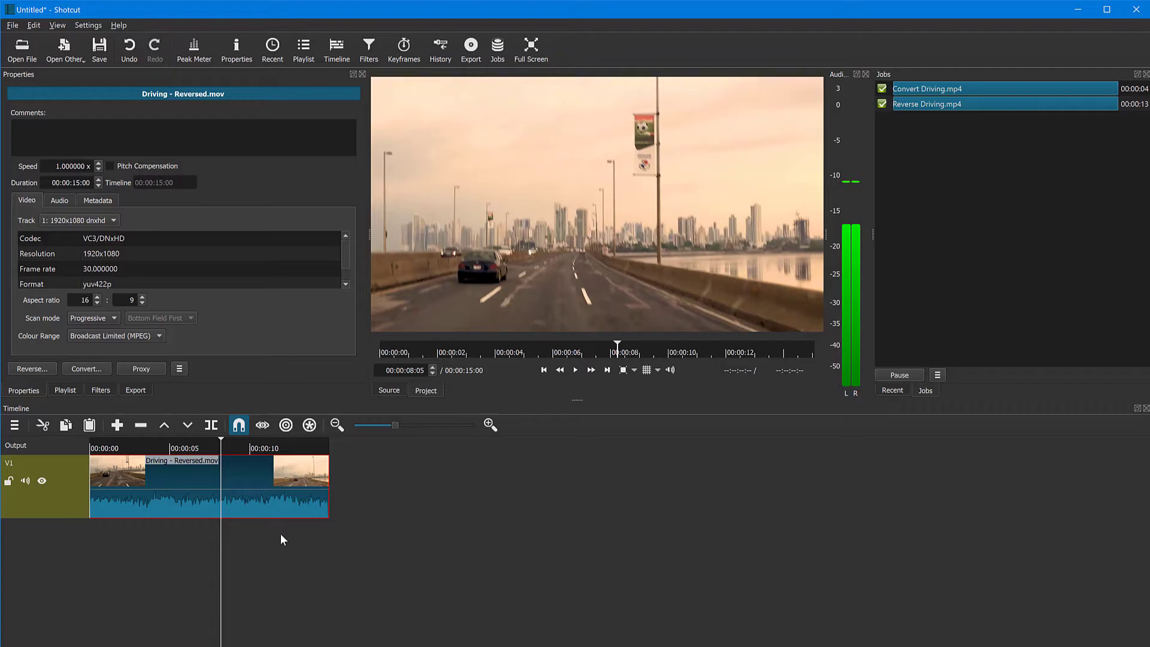
mouse_move(295, 542)
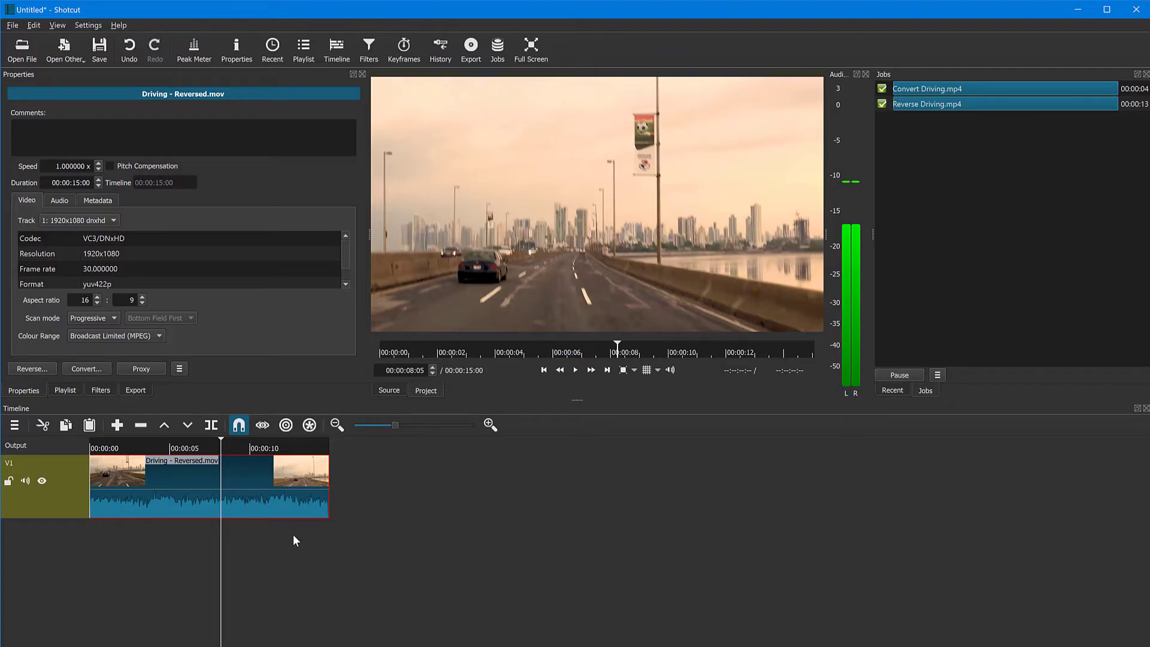
mouse_move(241, 463)
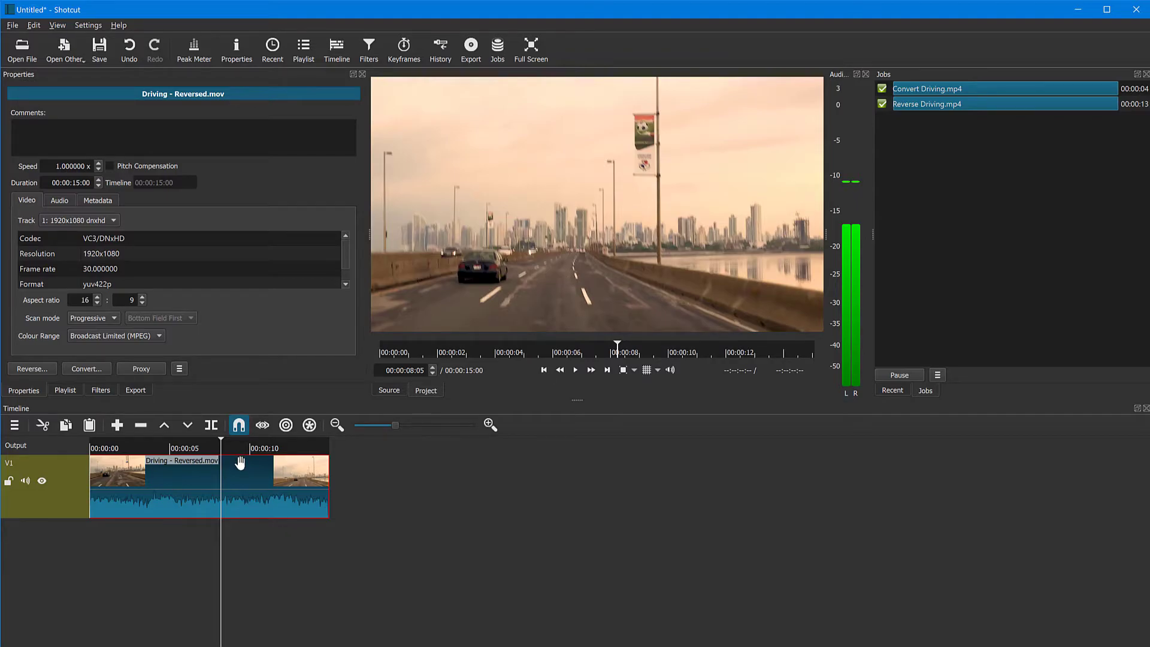
right_click(240, 462)
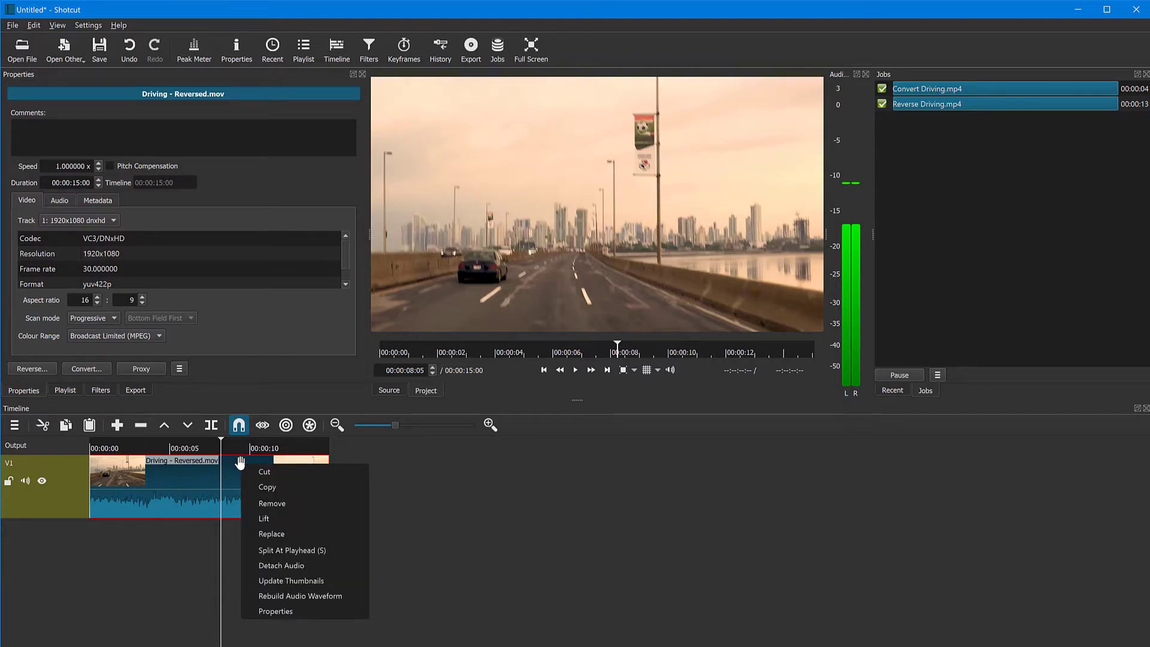
left_click(283, 568)
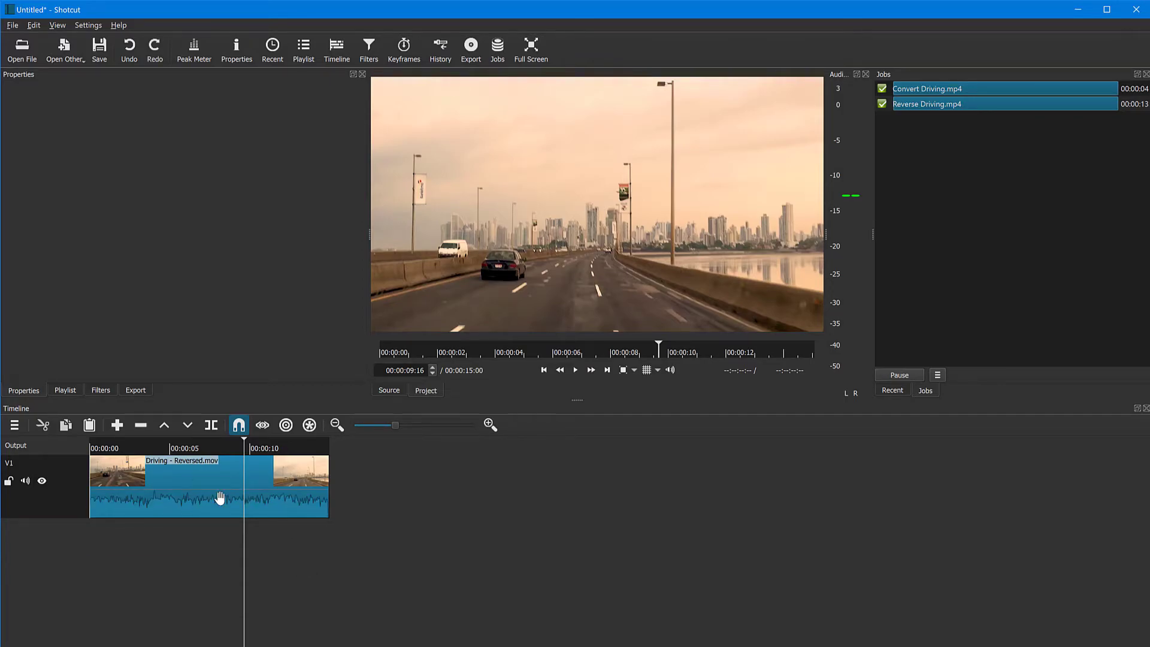
left_click(205, 484)
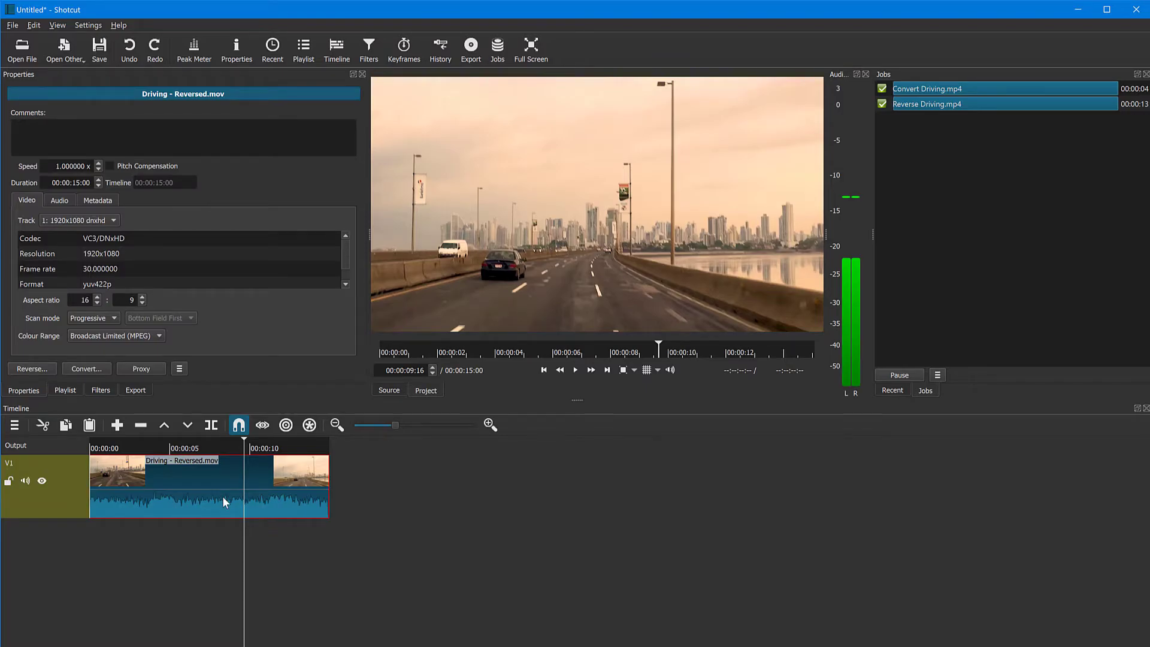
mouse_move(218, 485)
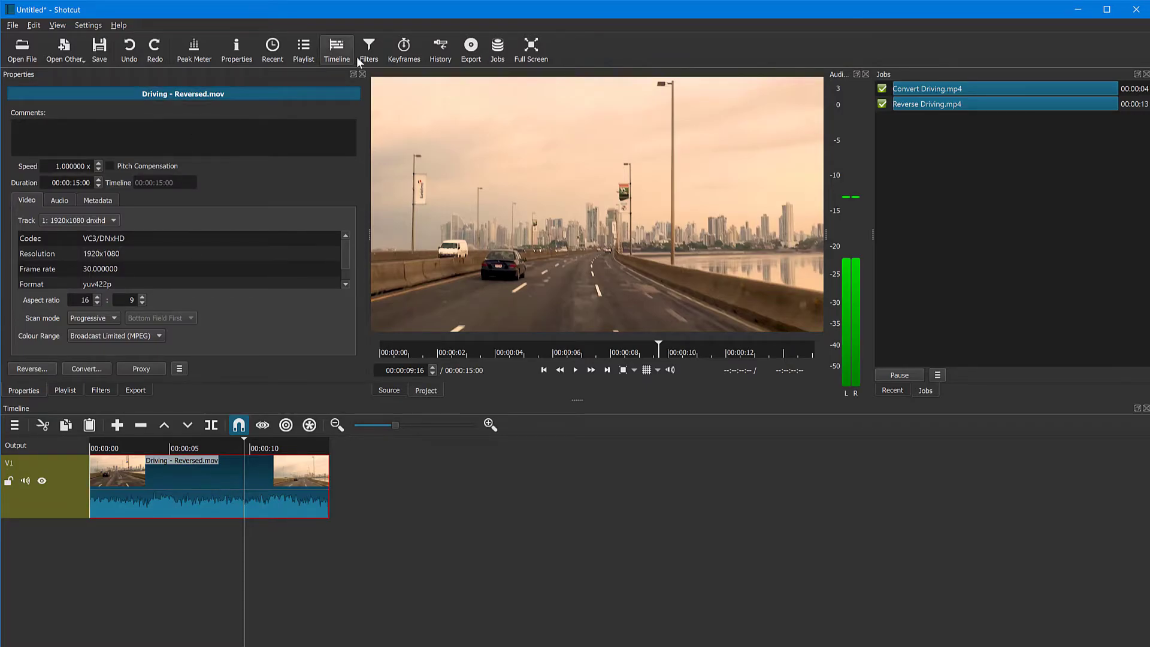
- Add a Mute audio filter to the reversed Driving clip and play it back to verify
left_click(367, 45)
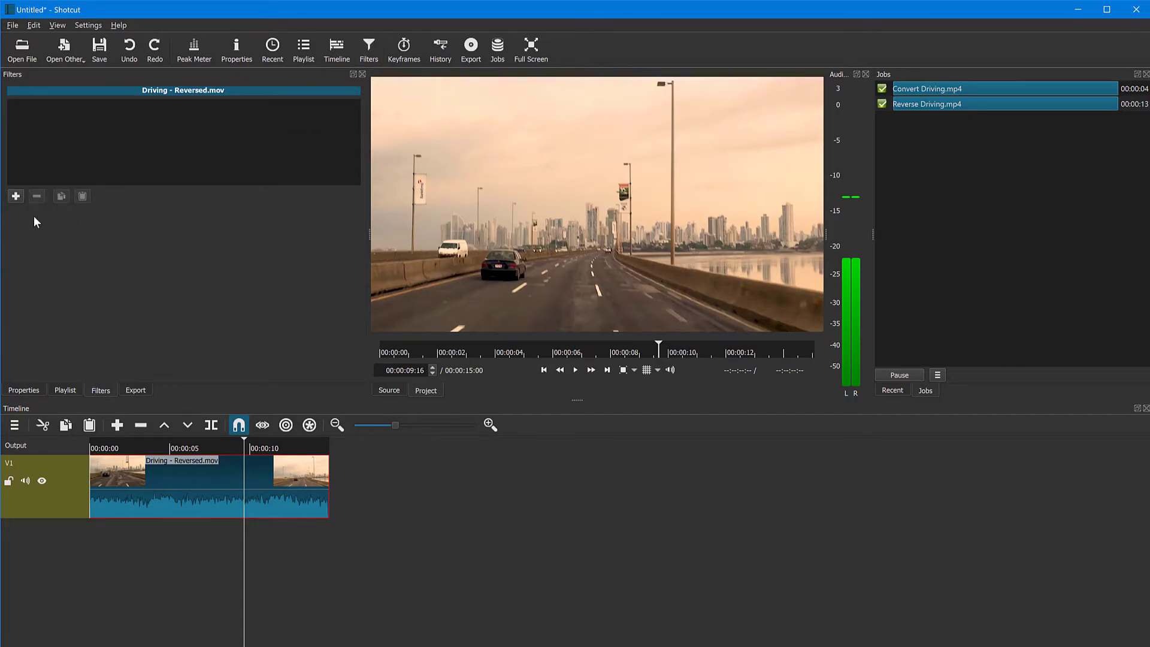
left_click(14, 196)
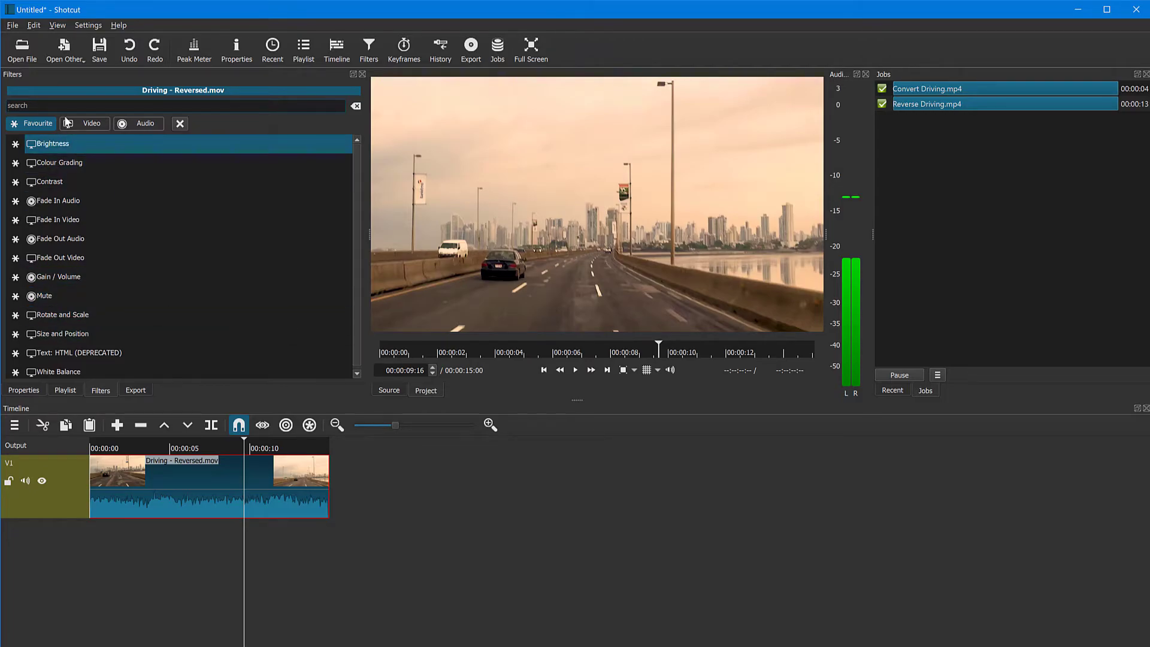
type("mute")
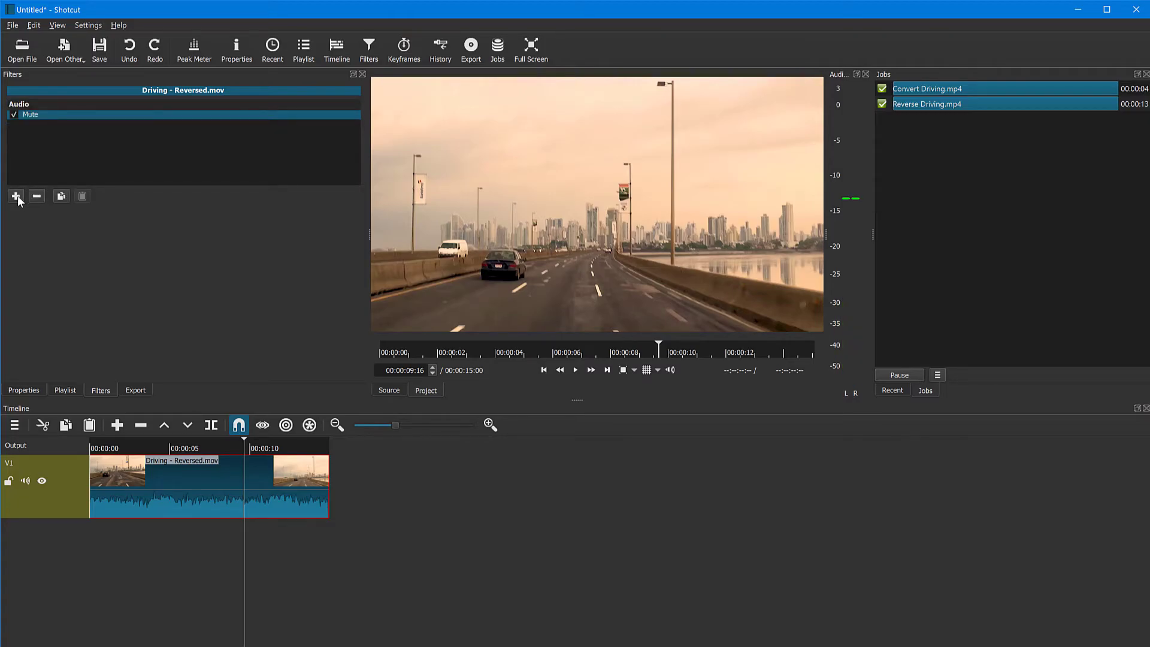
left_click(543, 370)
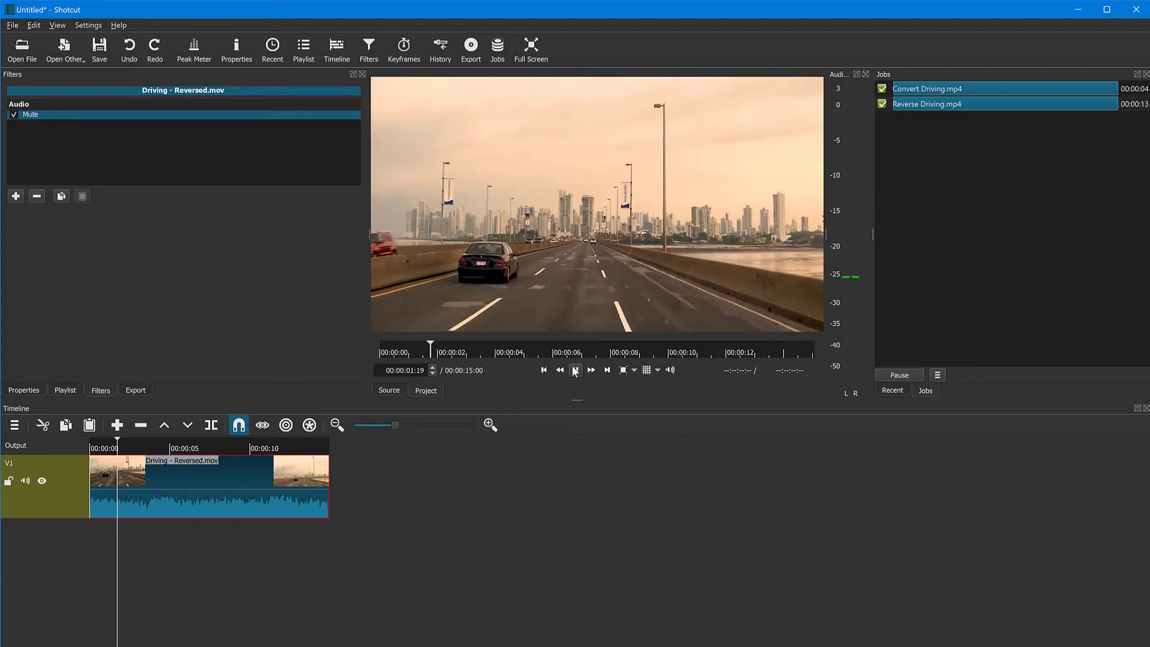
left_click(575, 370)
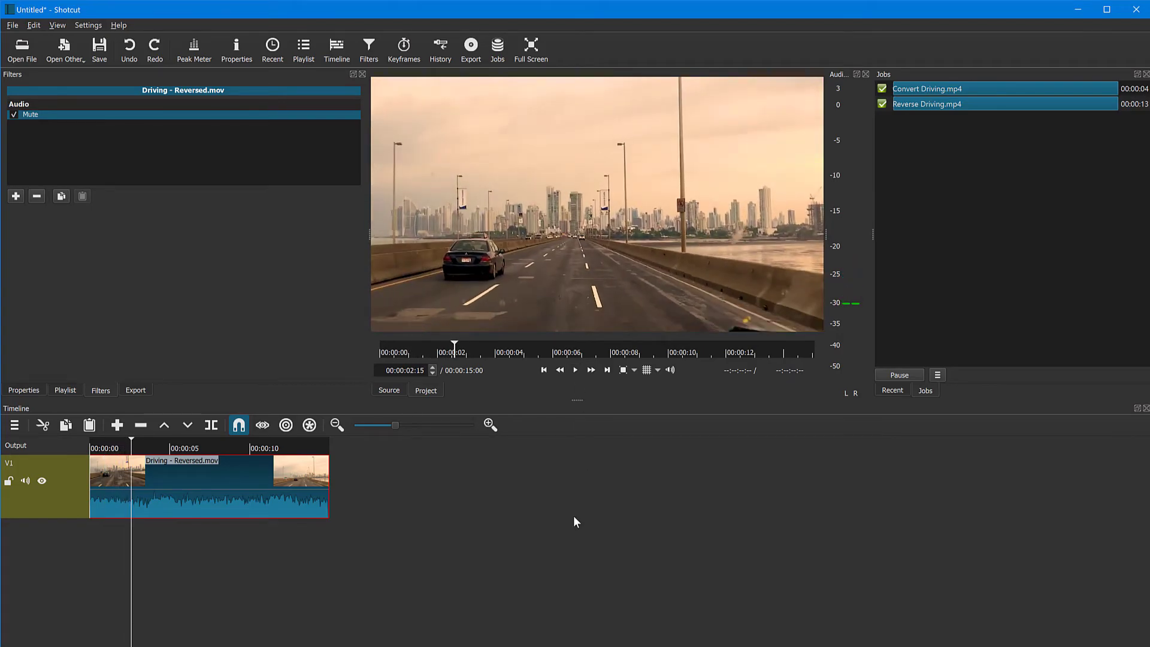